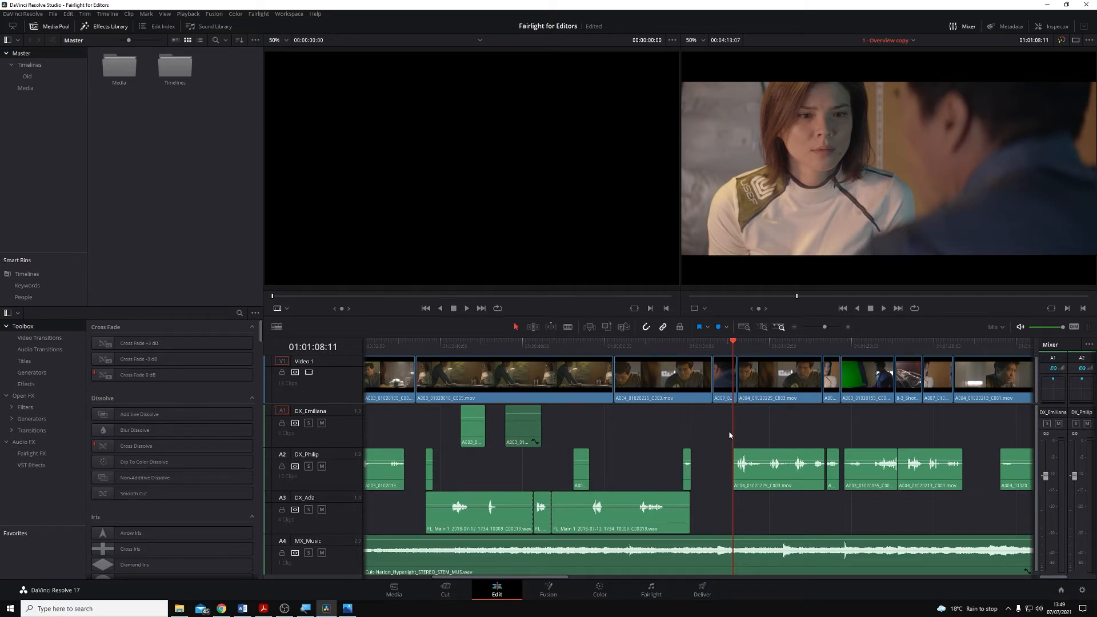
mouse_move(728, 438)
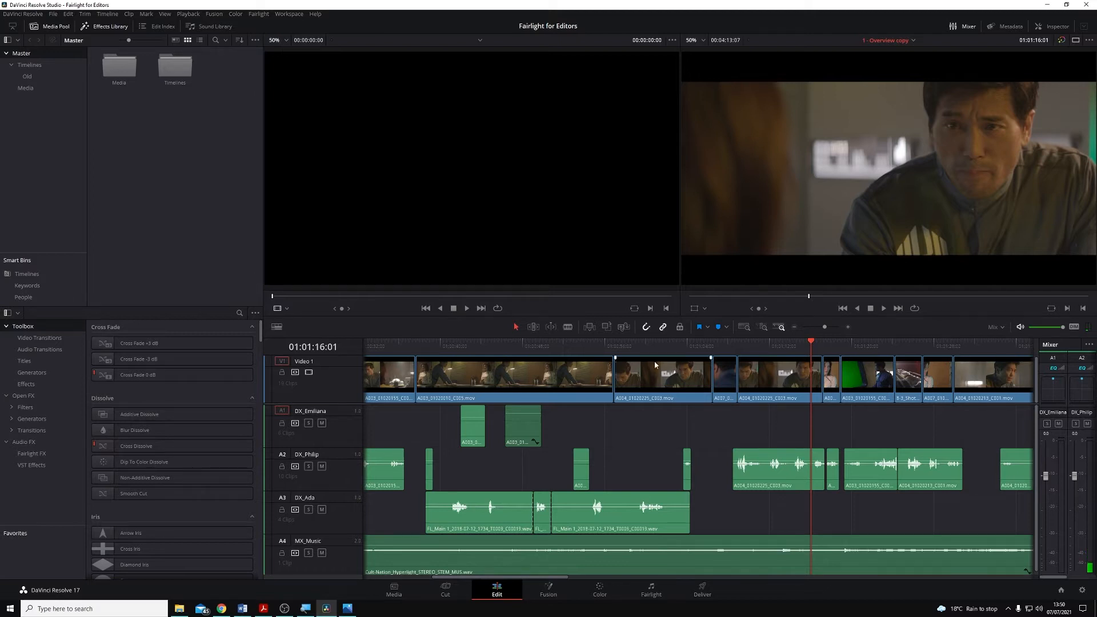
Step: Park the playhead in the ruler just before the DX_Philip dialogue clip
click(701, 343)
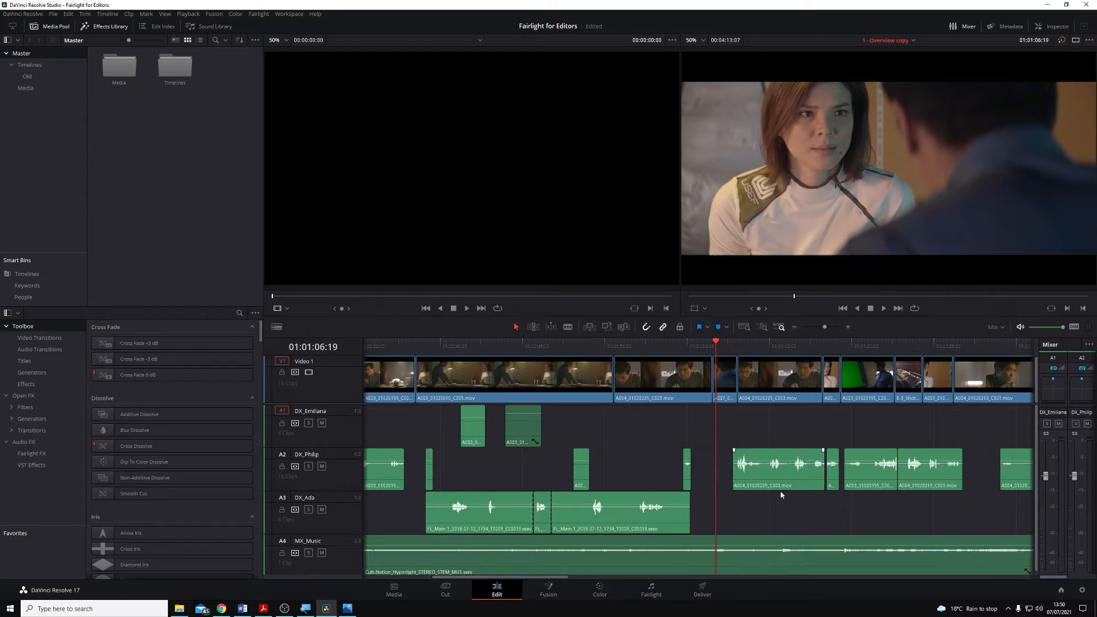
mouse_move(781, 494)
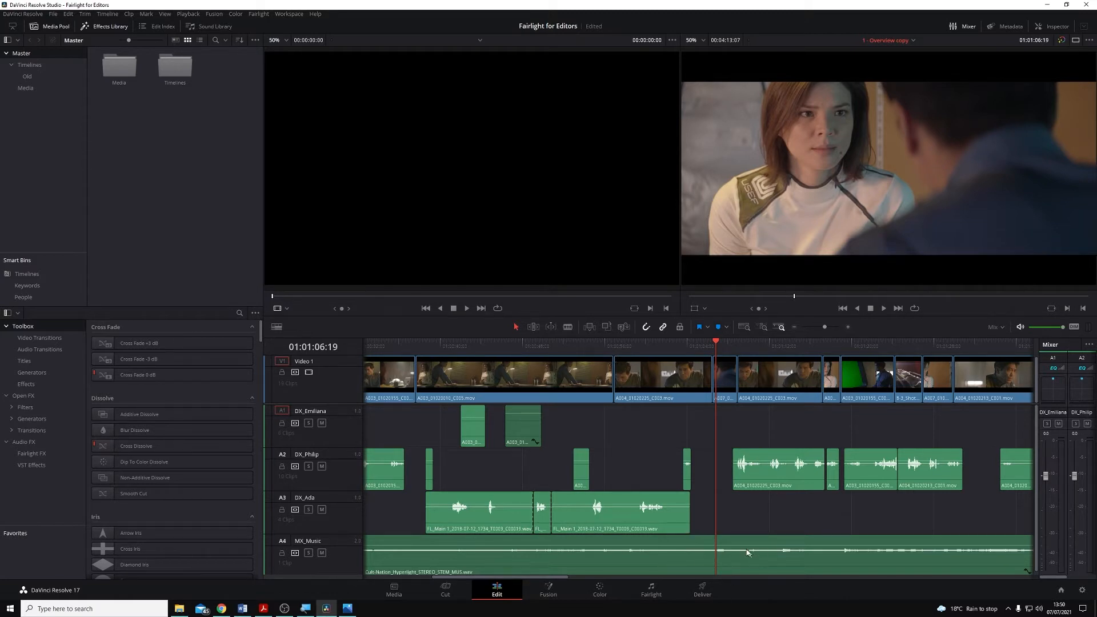
mouse_move(714, 567)
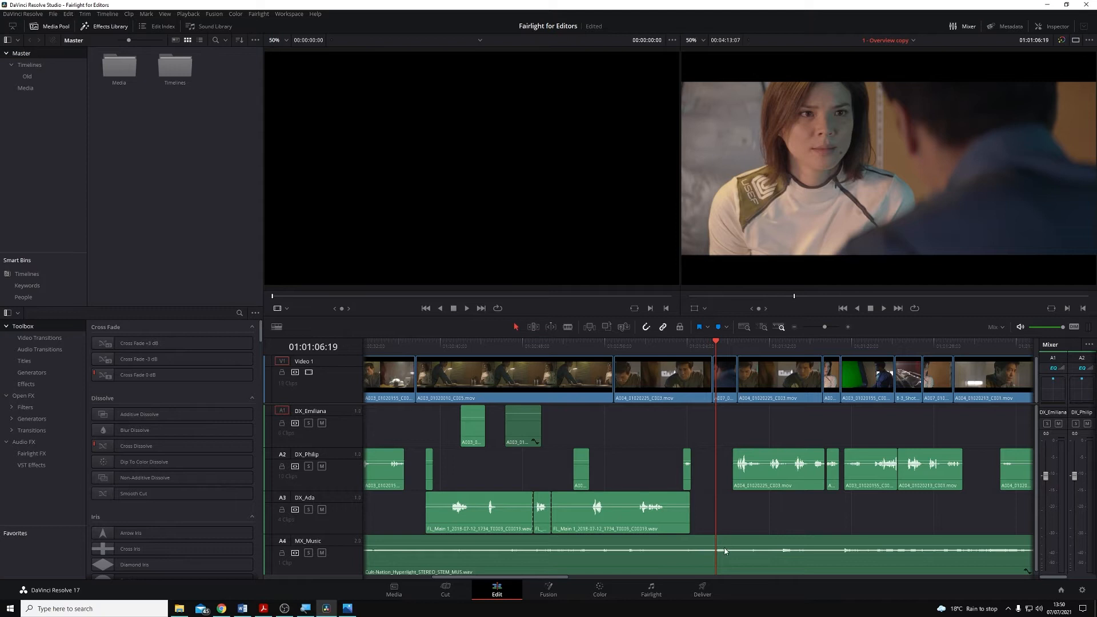
mouse_move(719, 546)
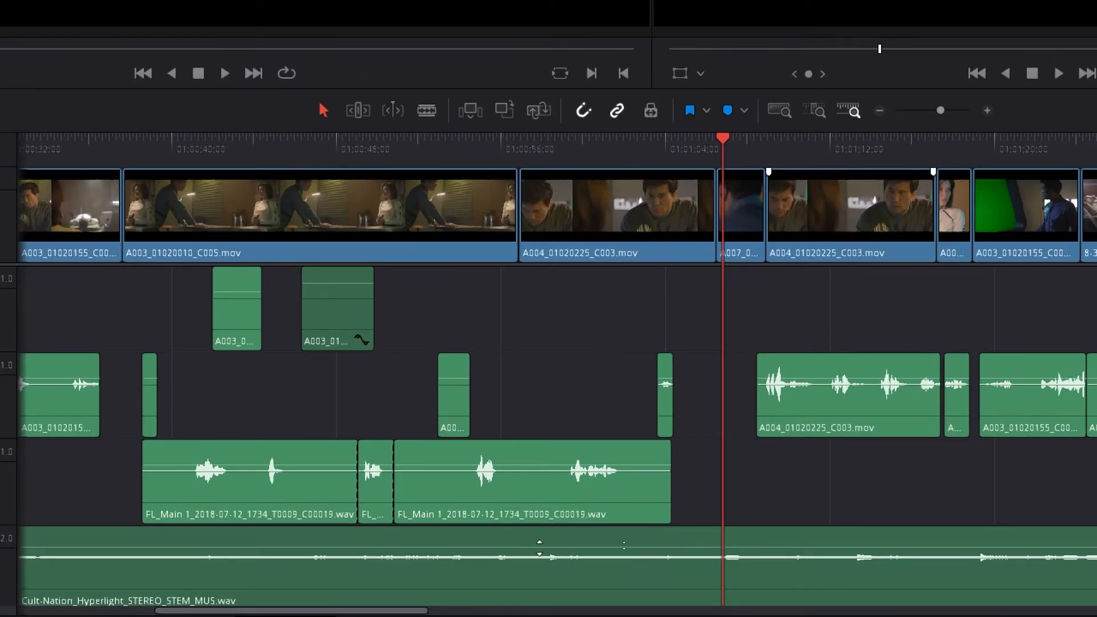
mouse_move(642, 547)
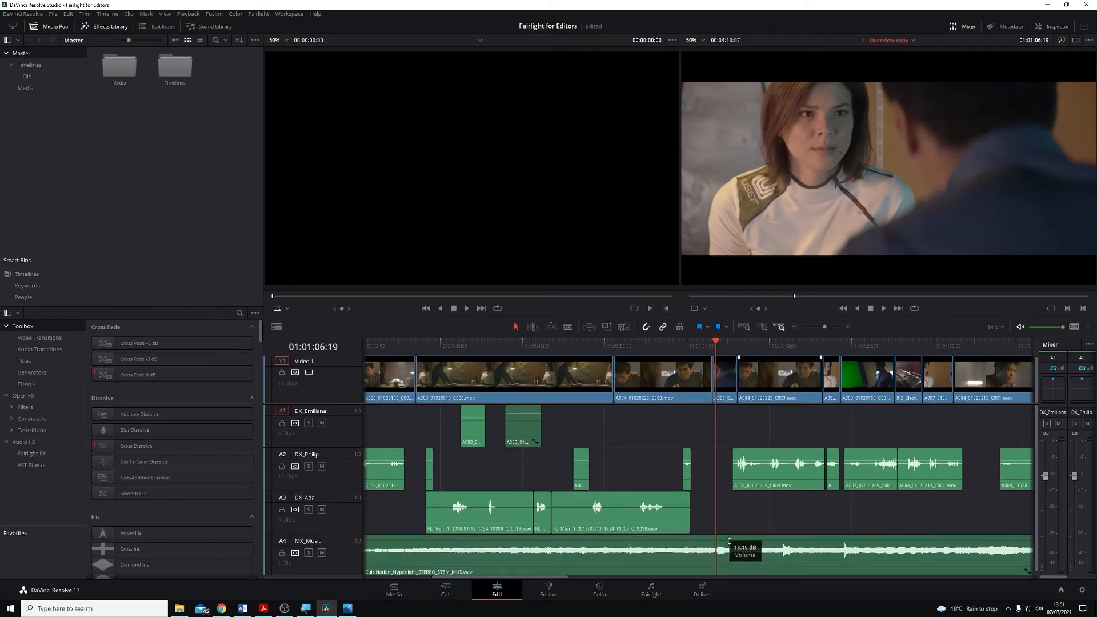
Step: Set the MX_Music volume level at the keyframe where Philip's line starts
drag(744, 547, 744, 560)
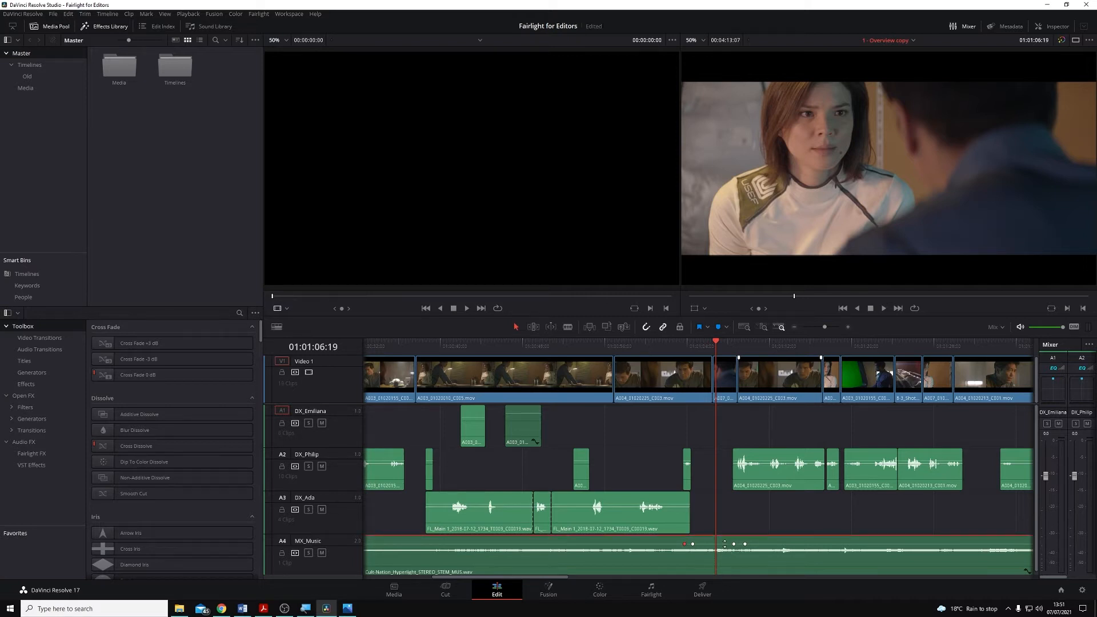
Step: Lower and fine-tune the new music keyframe so the music dips under Philip's line
drag(721, 550, 721, 547)
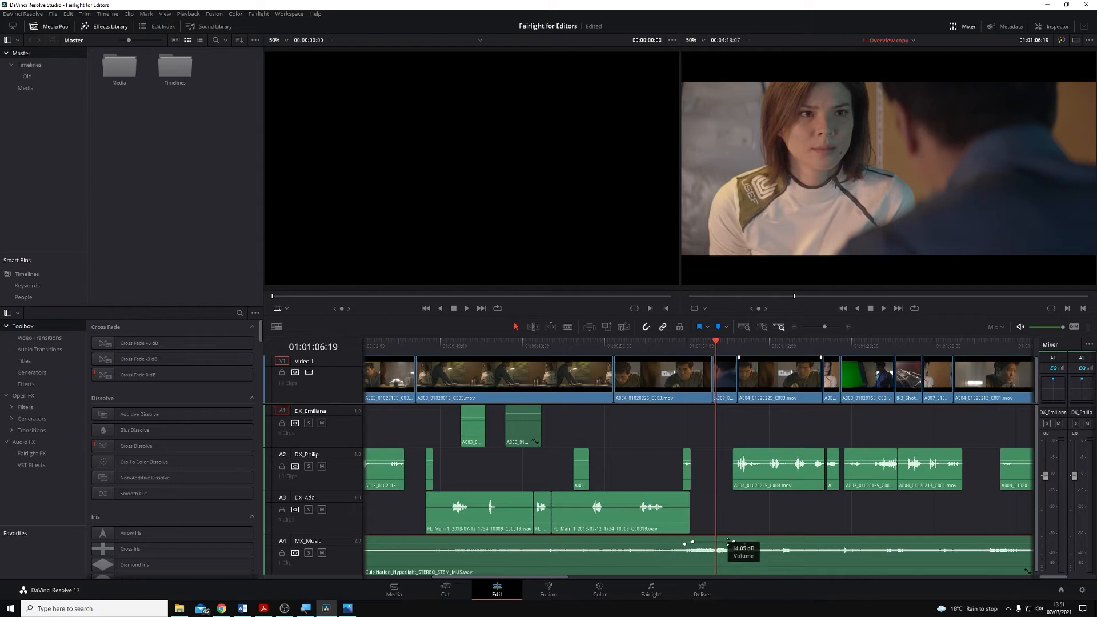
drag(723, 553, 722, 547)
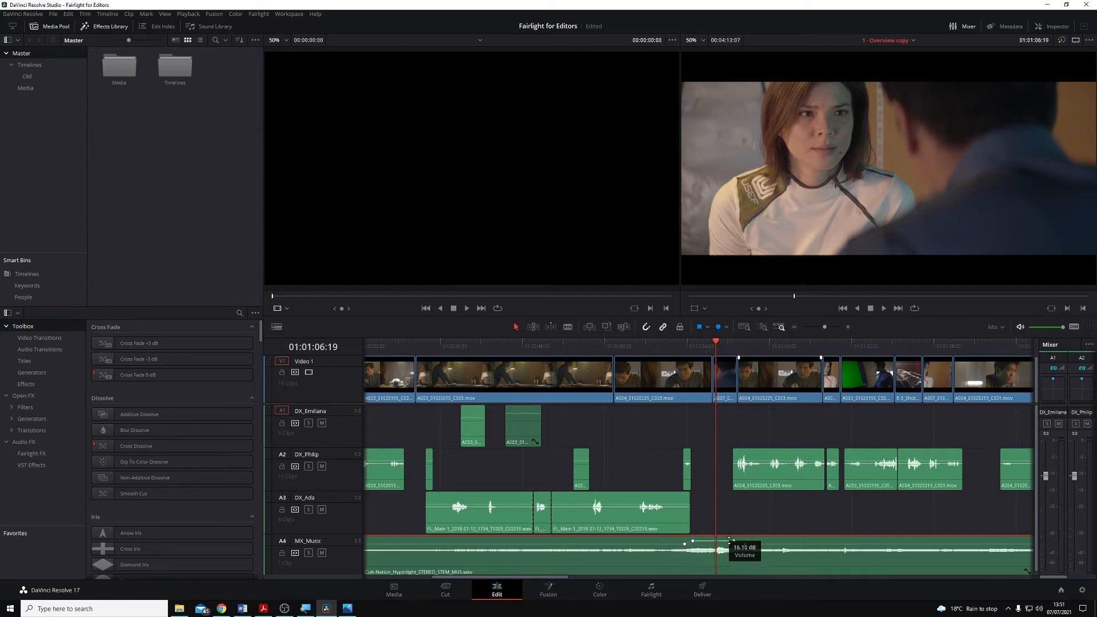
drag(725, 550, 725, 544)
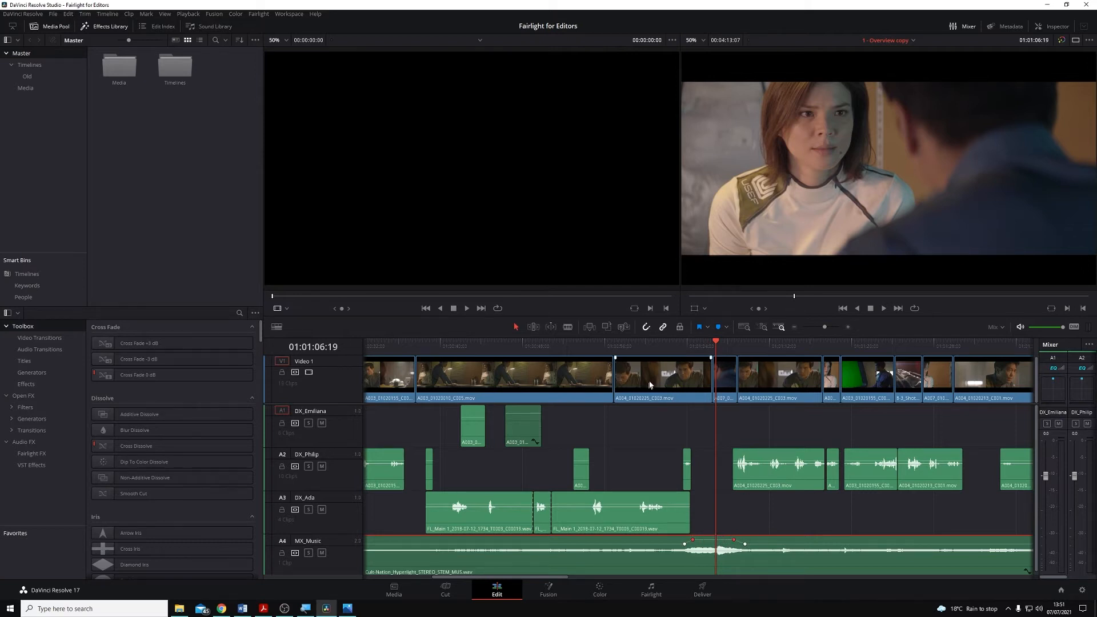
Step: Move back a little before the dip and play back to audition it
click(671, 343)
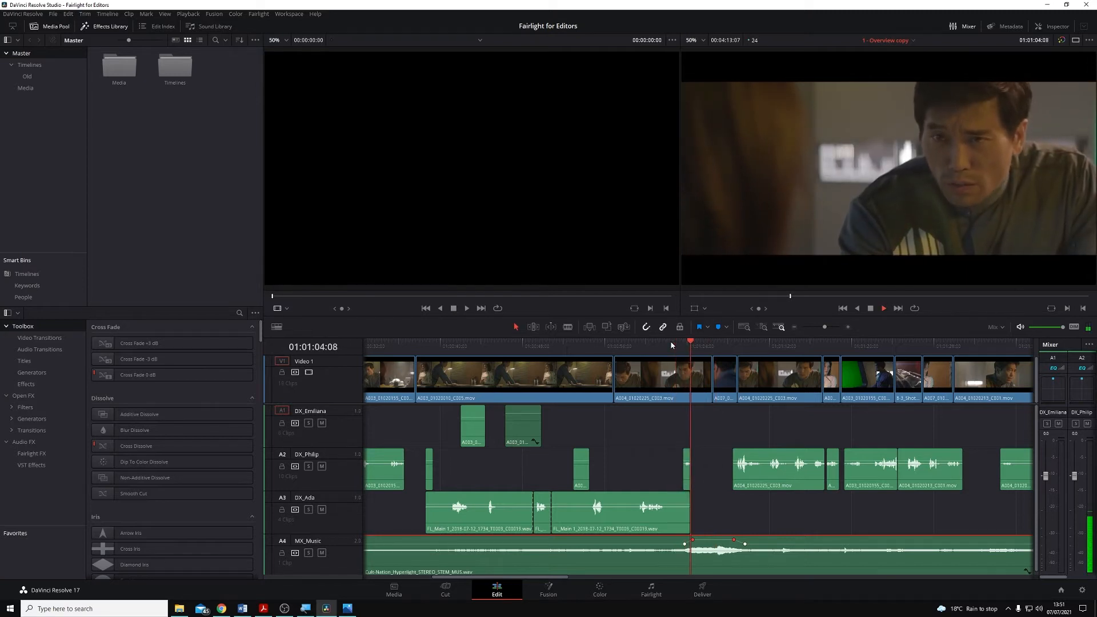
click(883, 307)
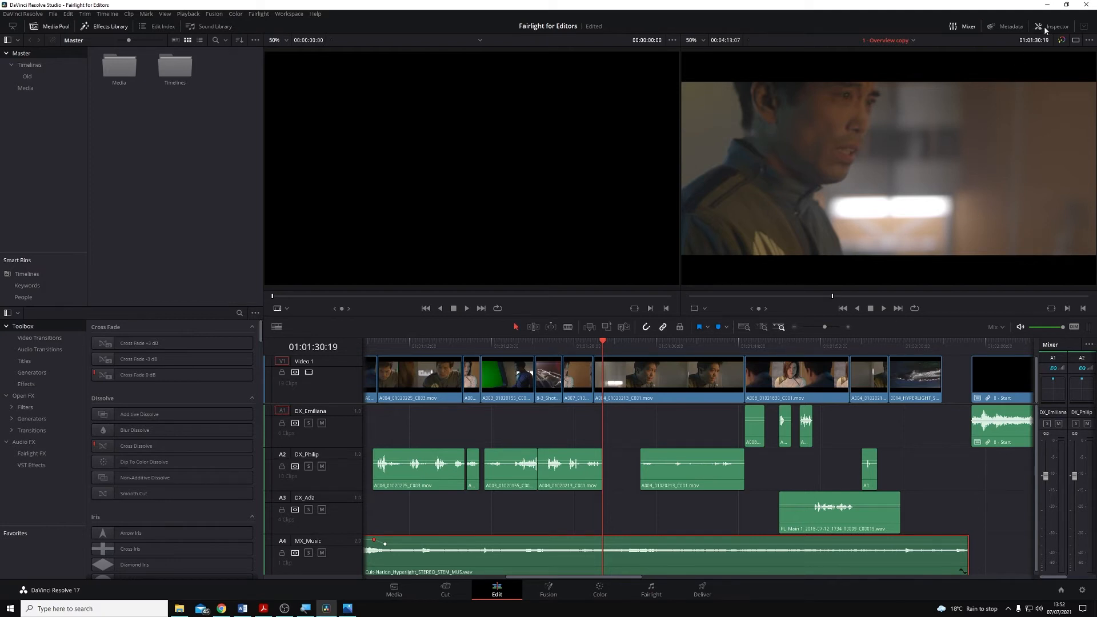
Step: Show the music clip's Audio properties in the Inspector and add a Volume keyframe at the playhead
click(1056, 27)
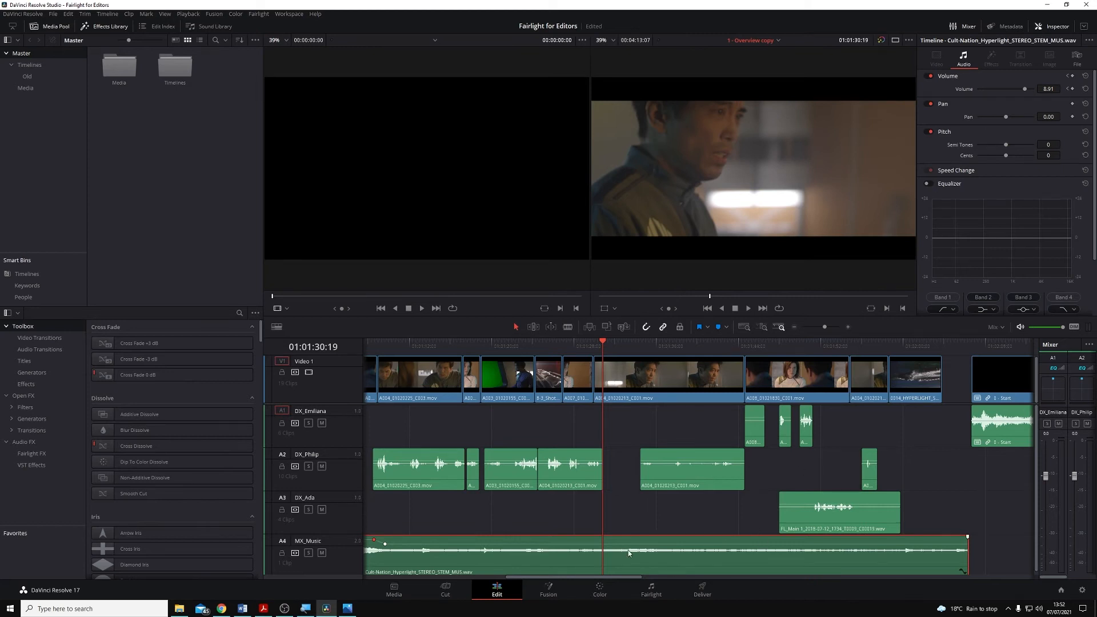
mouse_move(890, 190)
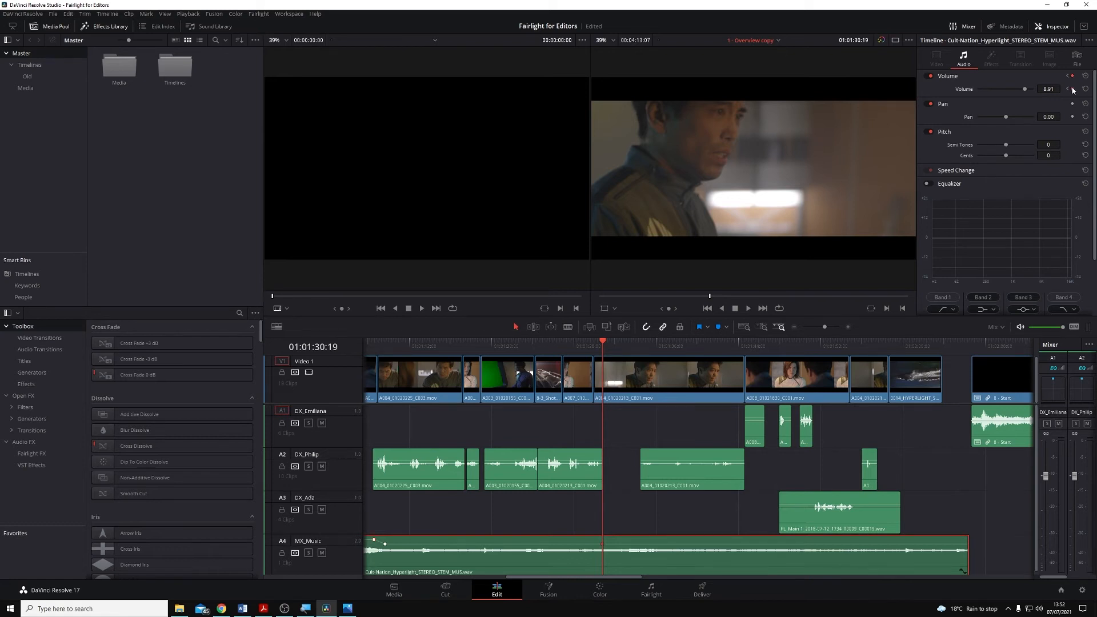
click(628, 341)
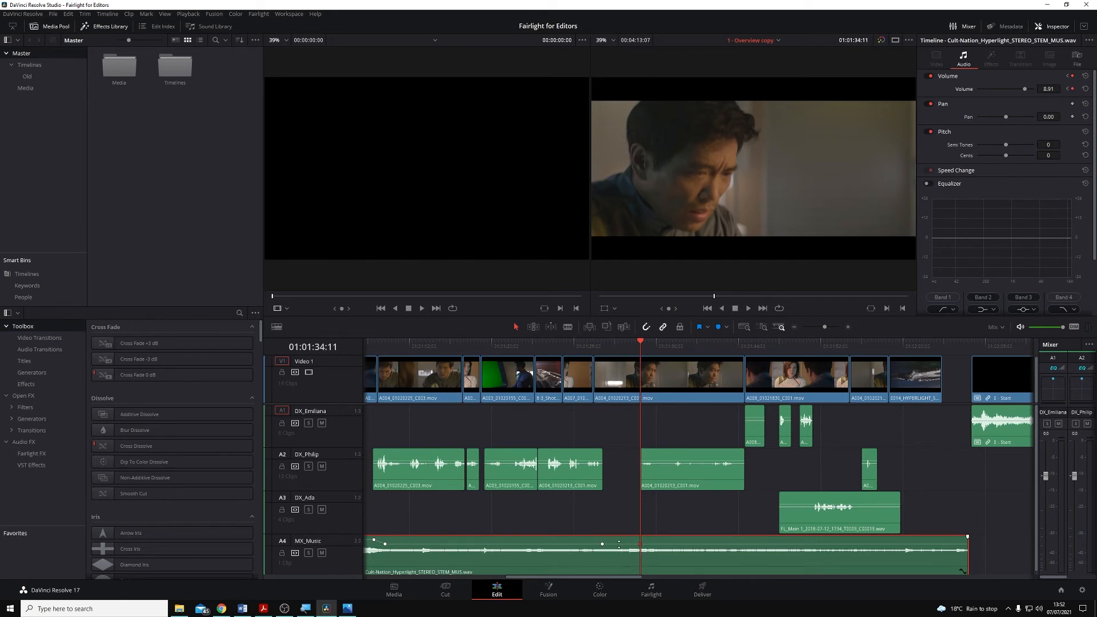
Step: Pull the music down to about -8.5 dB under the later dialogue, adjust the neighbouring keyframe, then jump ahead to review
drag(618, 540, 618, 546)
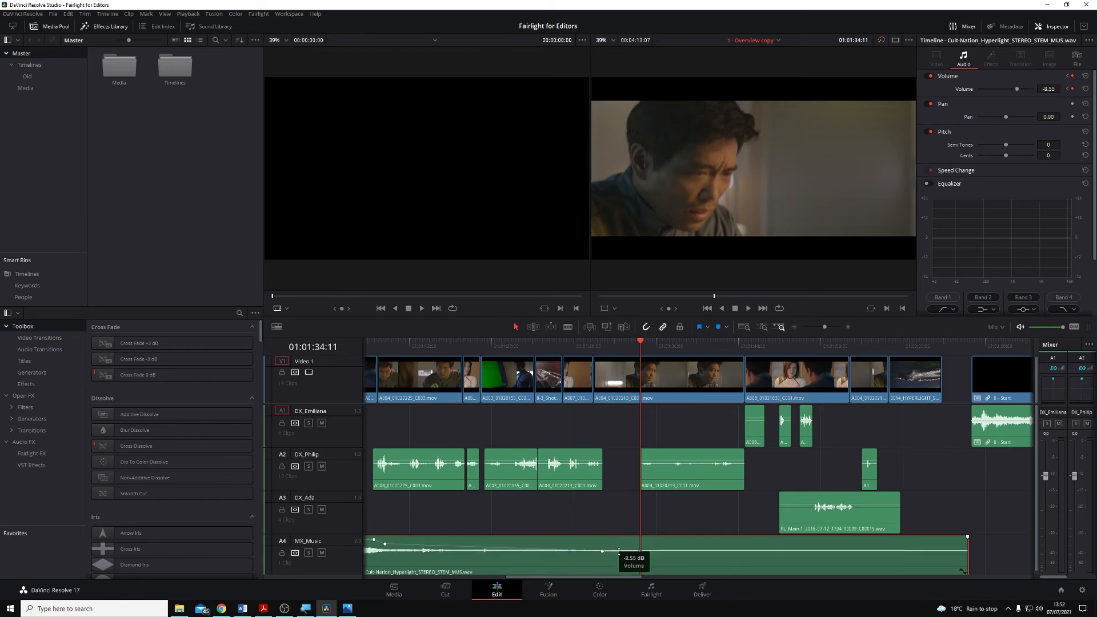
drag(618, 549, 602, 543)
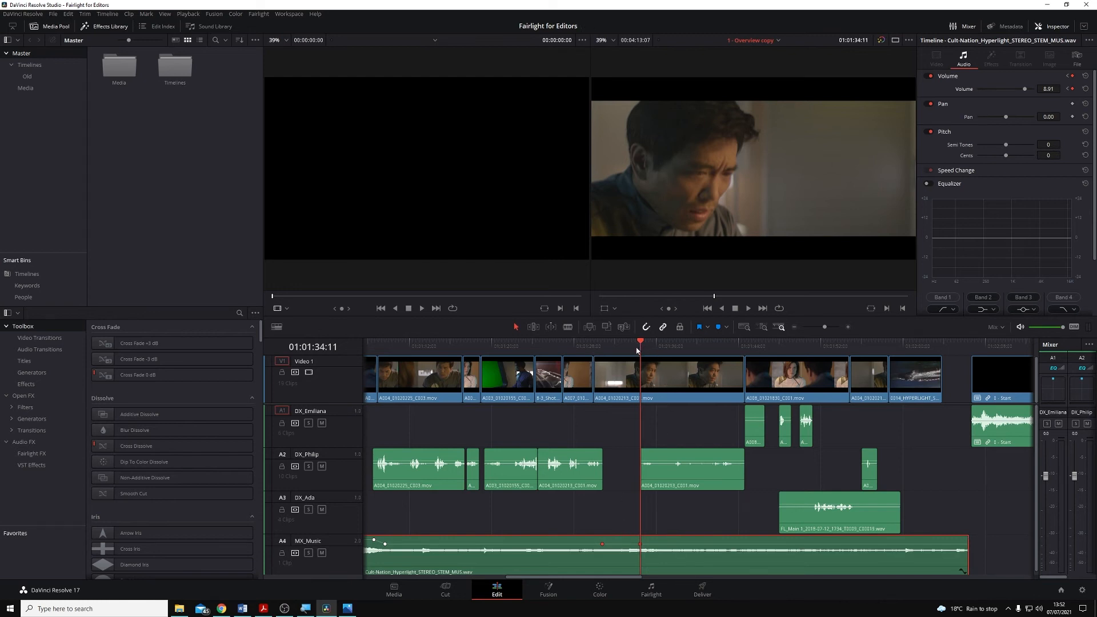
mouse_move(619, 347)
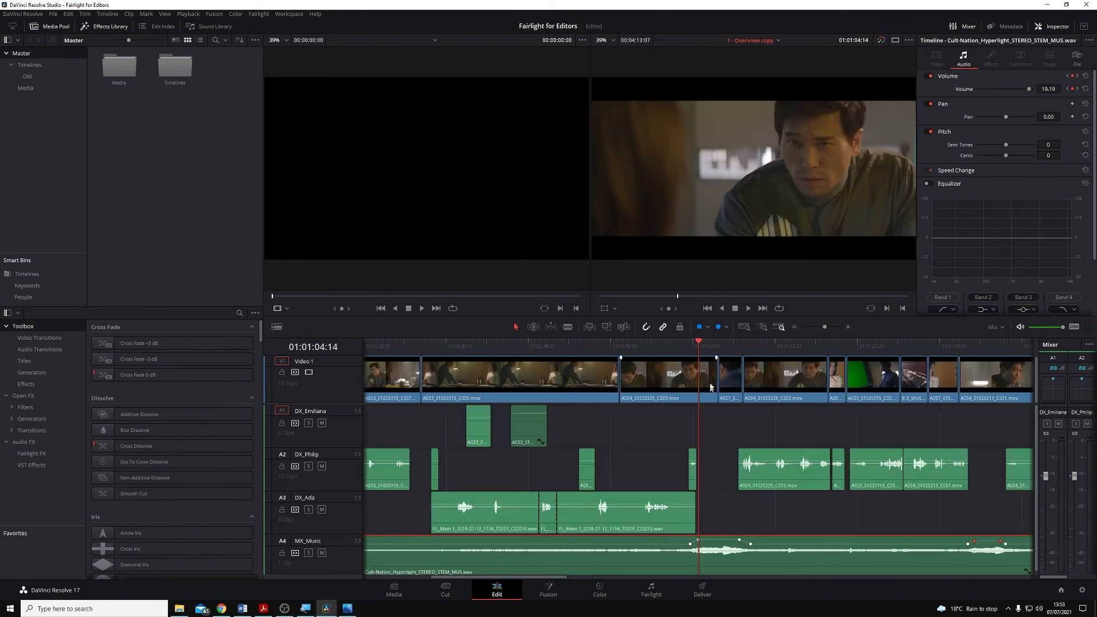
click(861, 343)
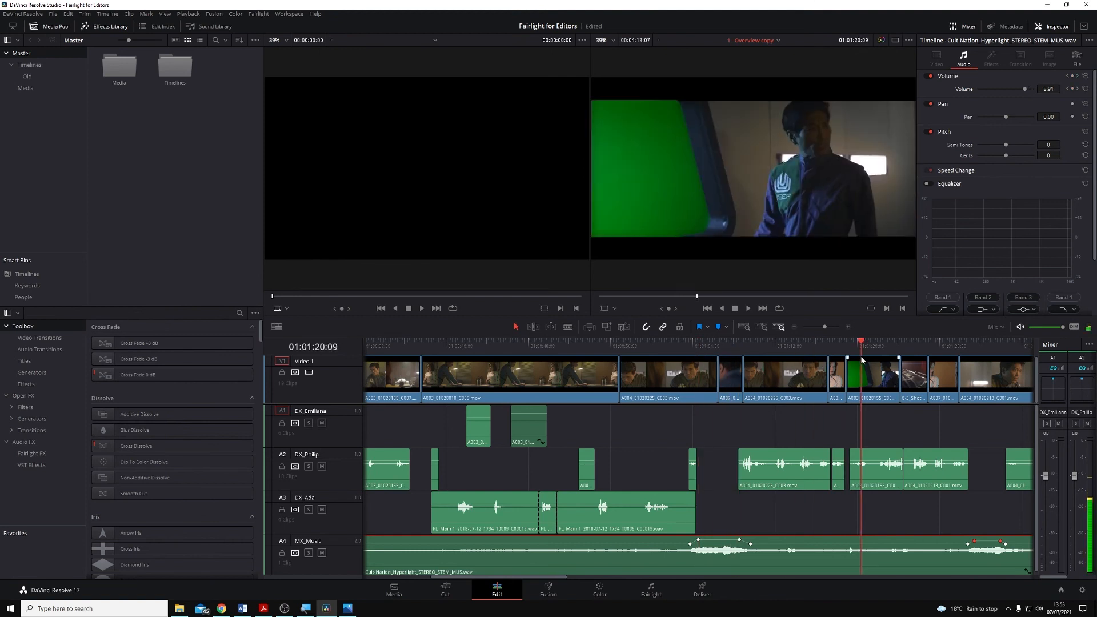